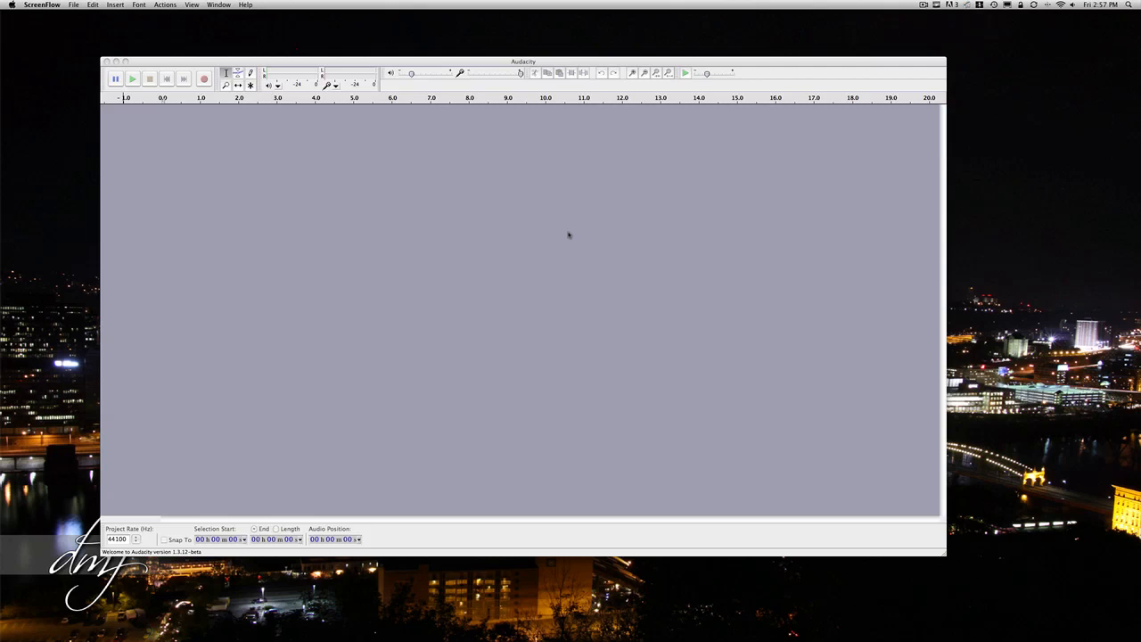
mouse_move(592, 164)
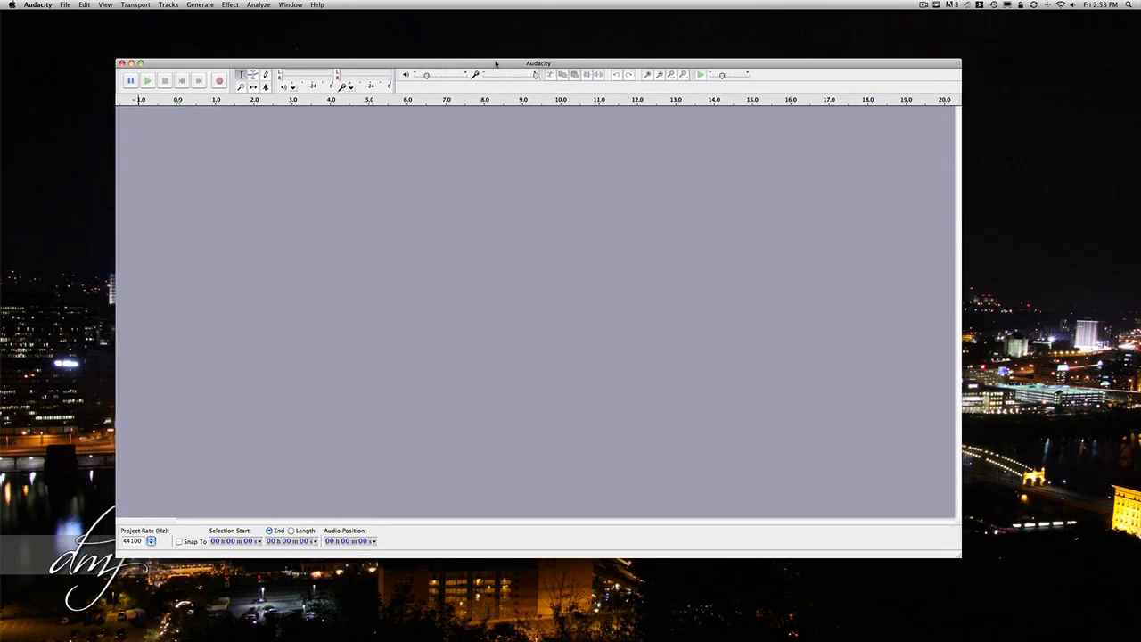
mouse_move(242, 146)
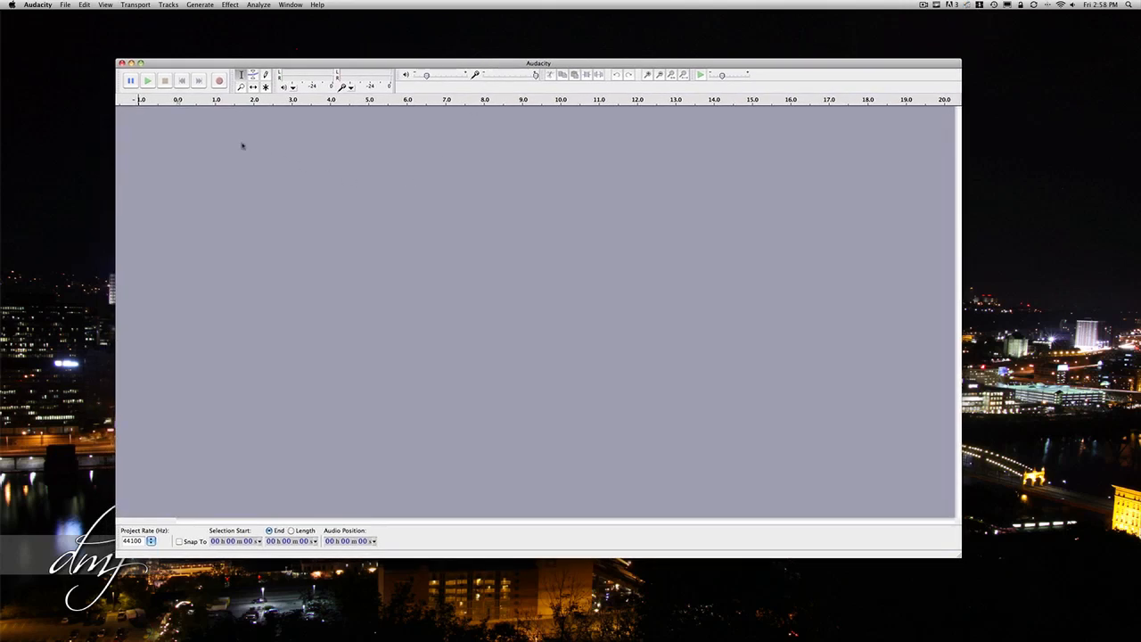
- Import the Testing Audacity.aif recording as a stereo track via File > Import > Audio
click(64, 4)
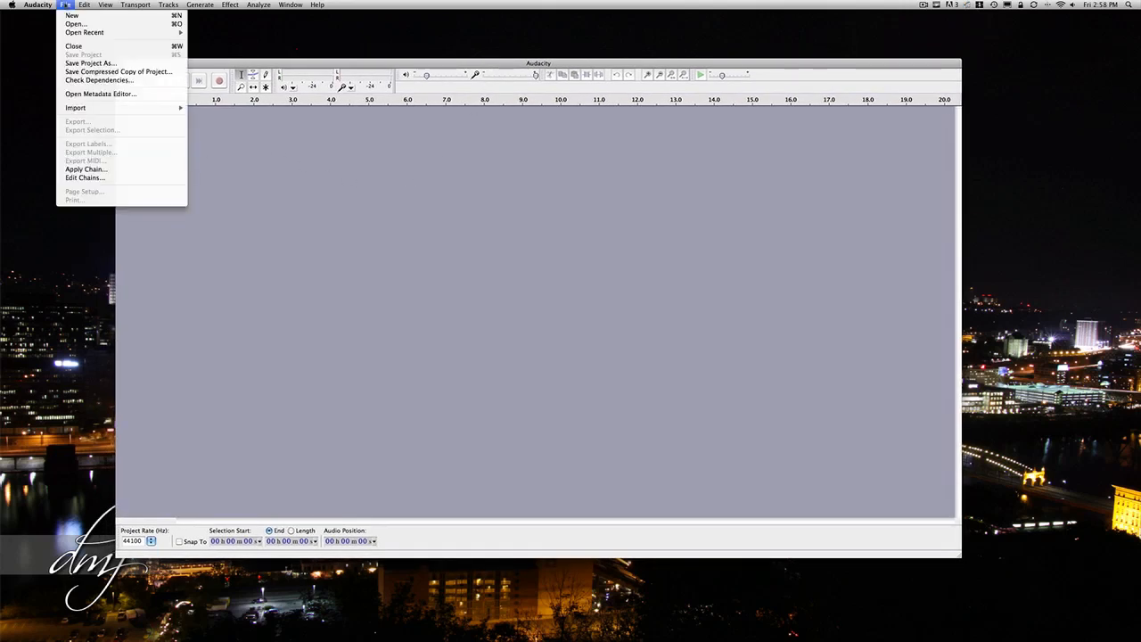
mouse_move(89, 63)
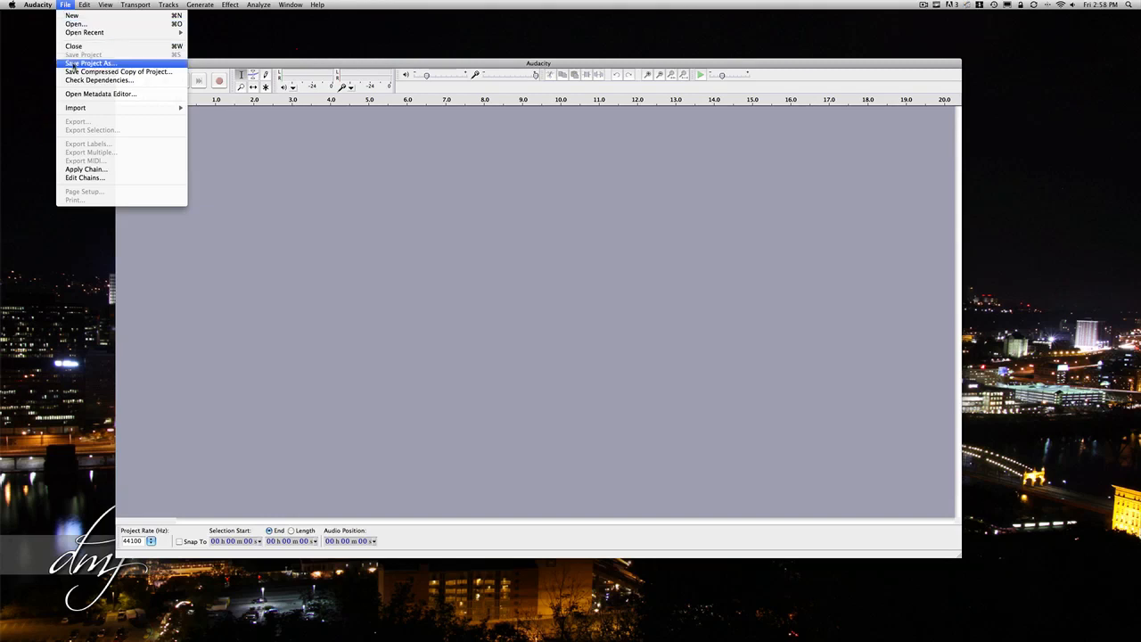
mouse_move(75, 109)
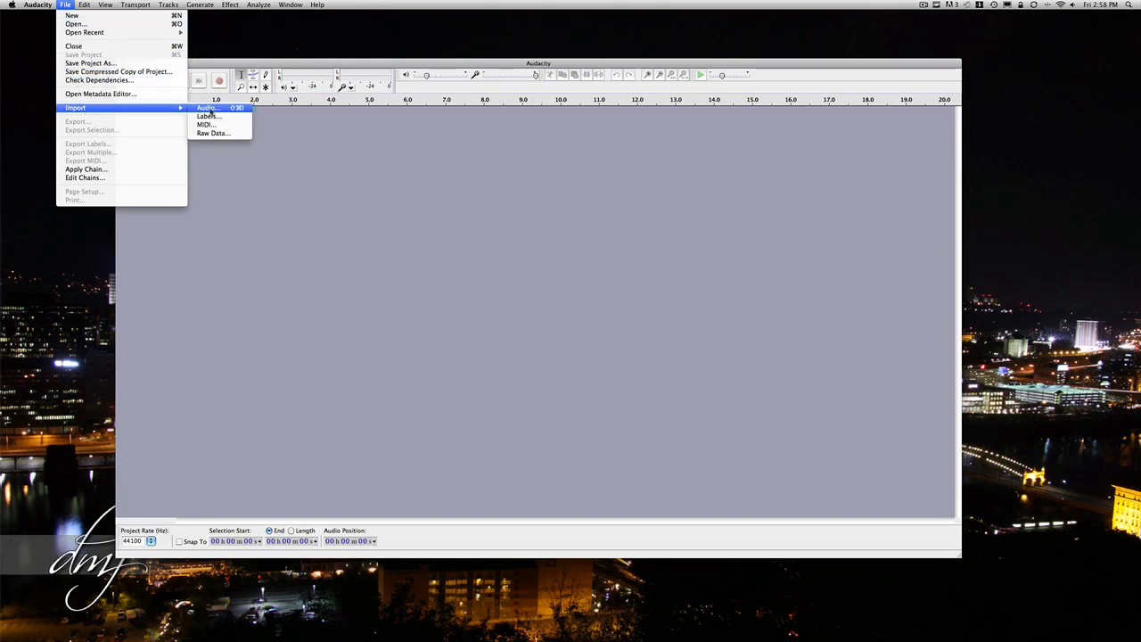
click(207, 109)
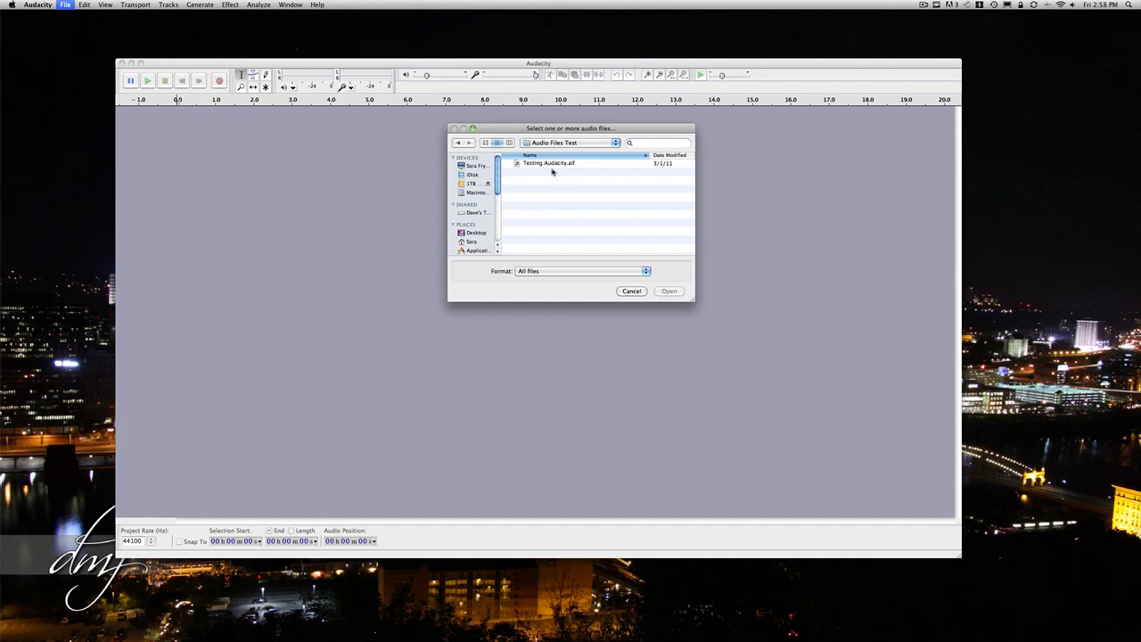
click(549, 162)
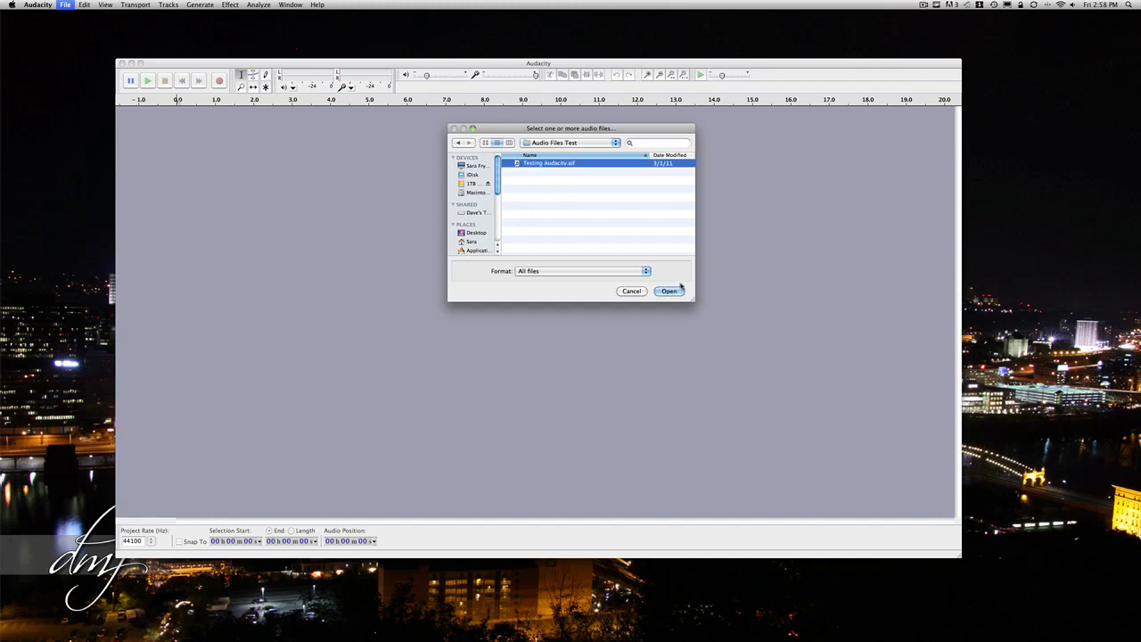
click(670, 290)
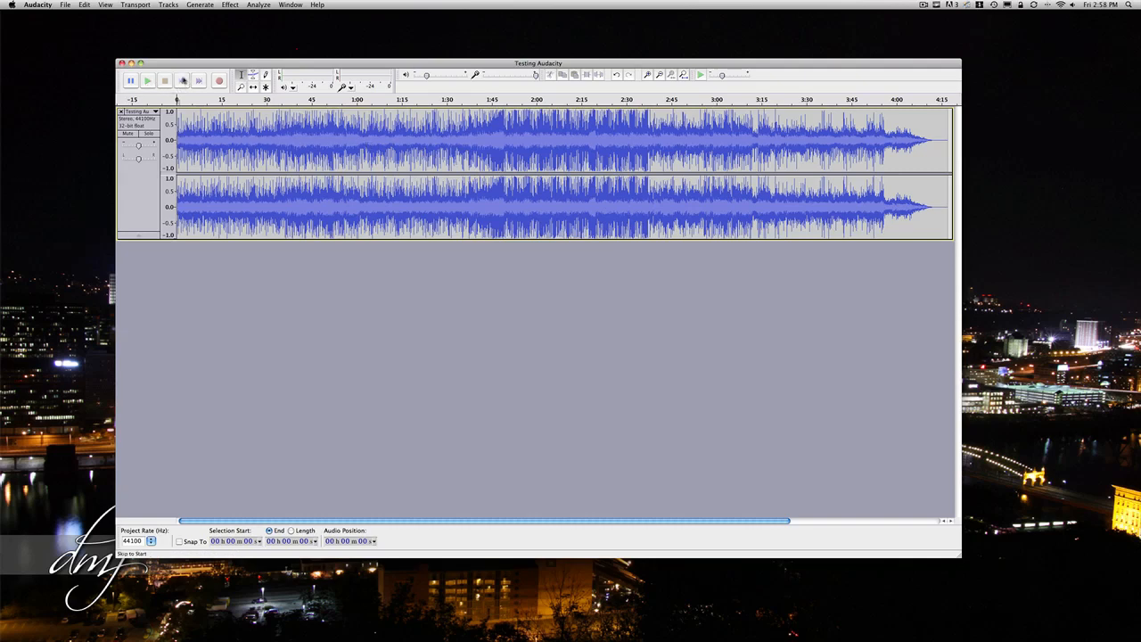
- Select the unwanted region near the end of the waveform and delete it via Edit > Delete
click(146, 80)
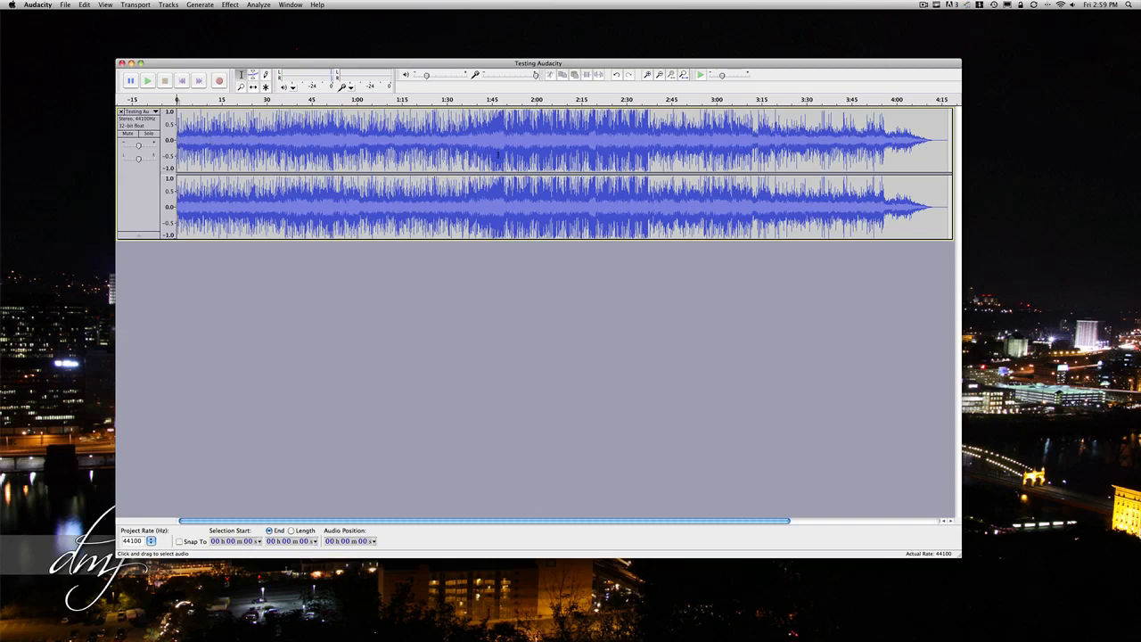
click(207, 143)
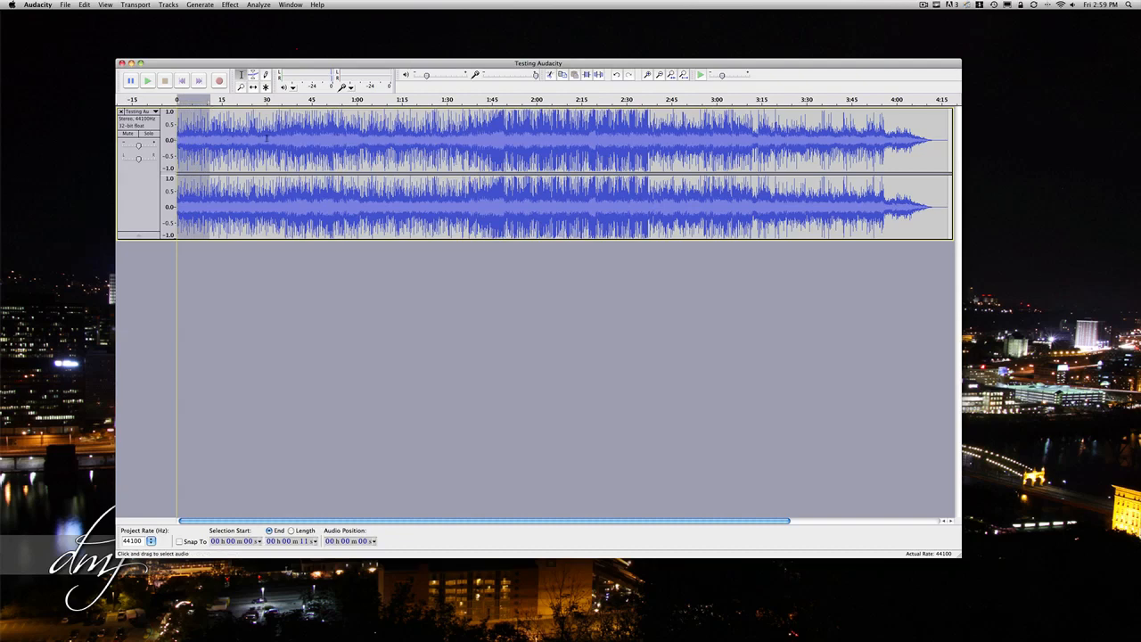
click(84, 3)
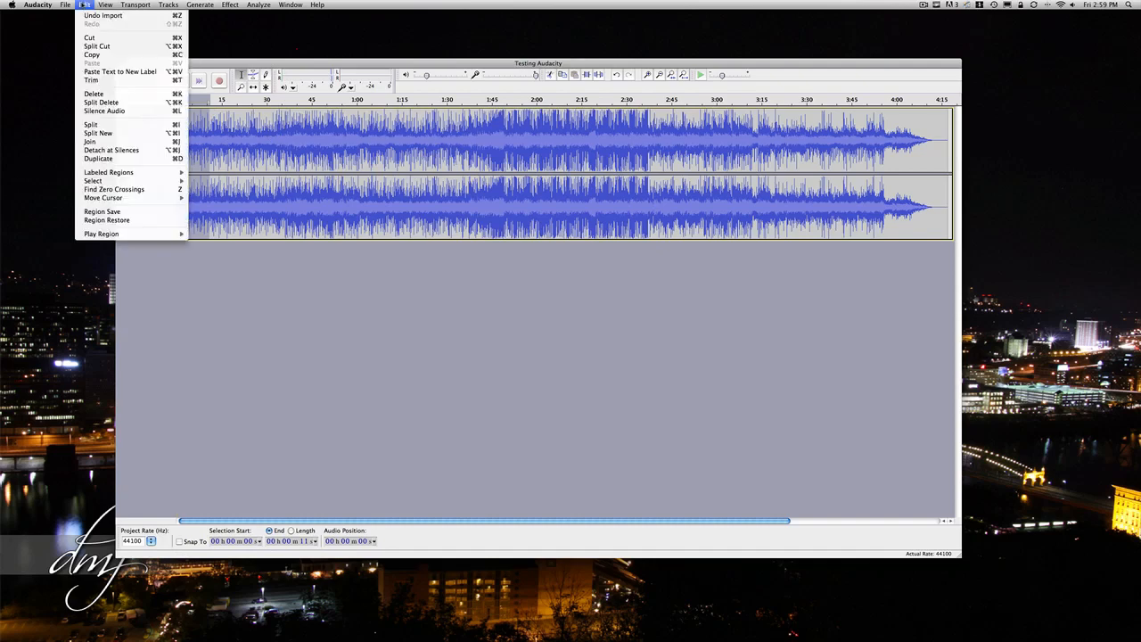
mouse_move(93, 93)
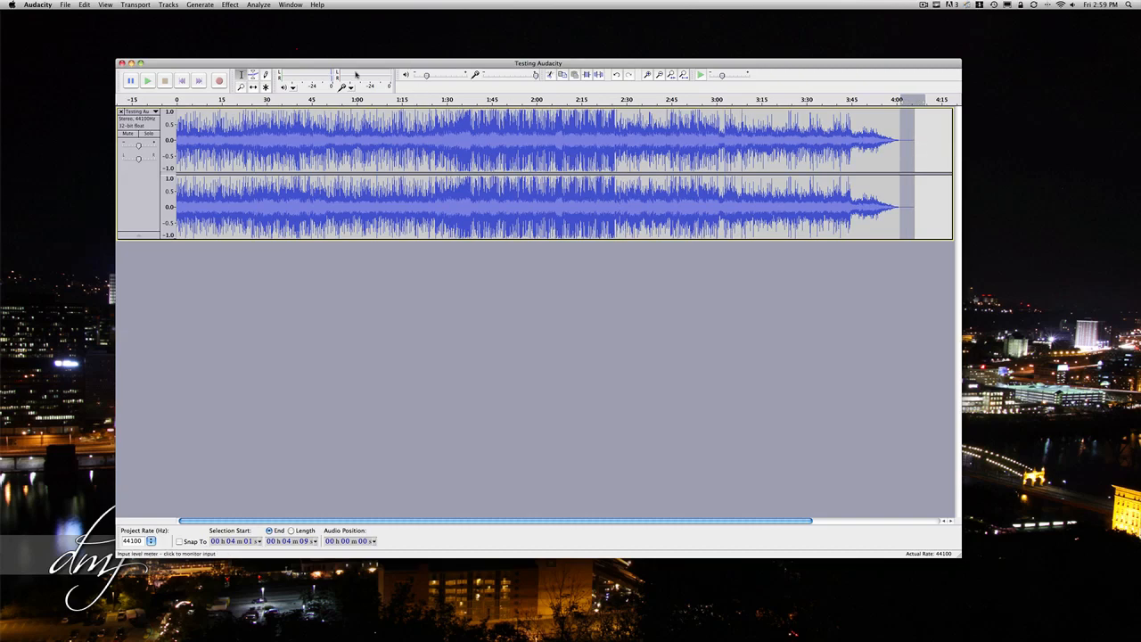
click(83, 4)
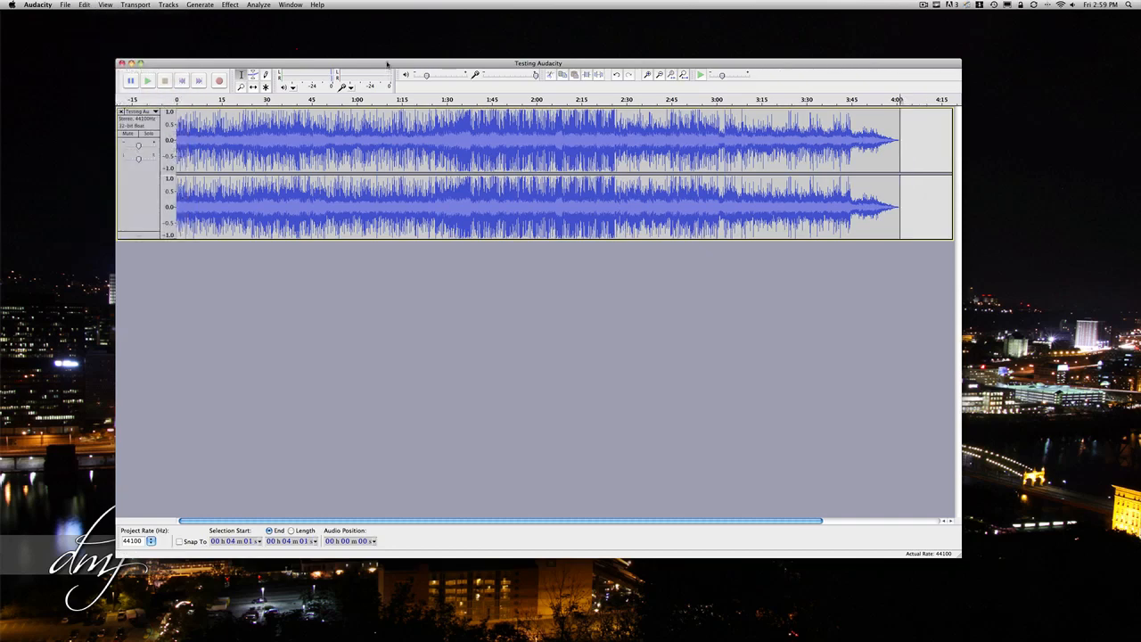
mouse_move(363, 143)
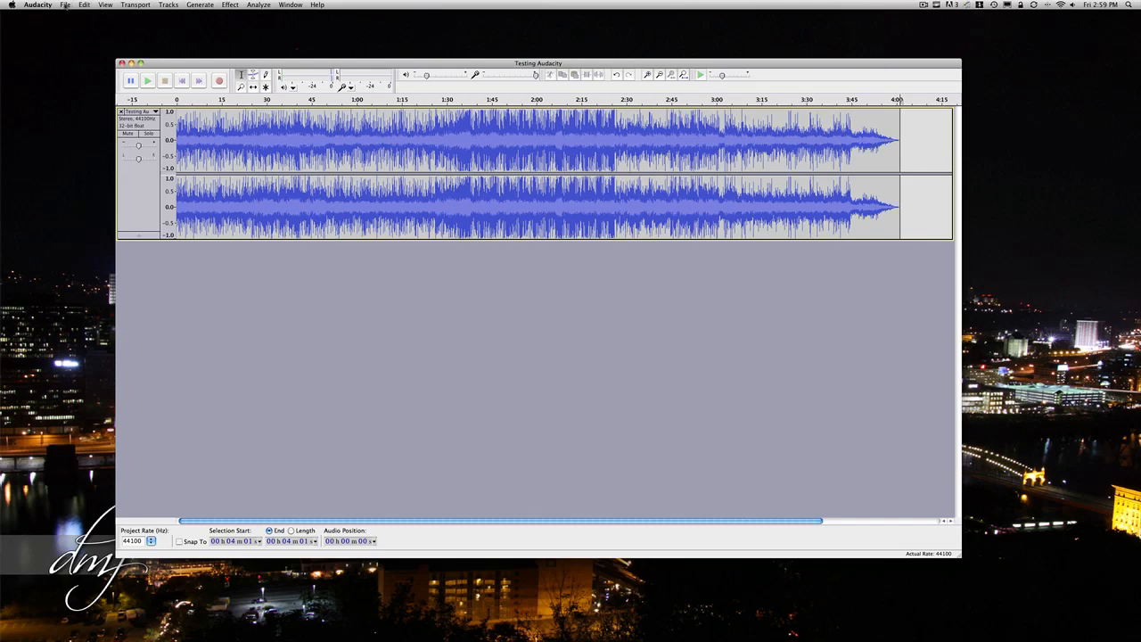
- Export as WAV 16-bit PCM named Test into the Audio Files Test folder with empty metadata
click(64, 4)
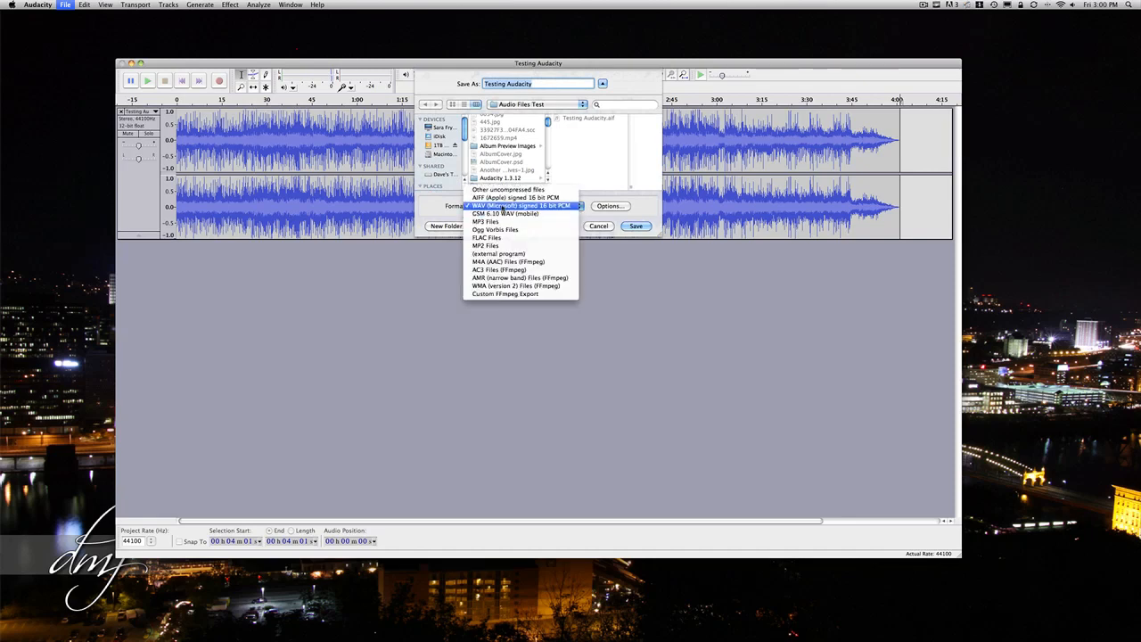
click(521, 206)
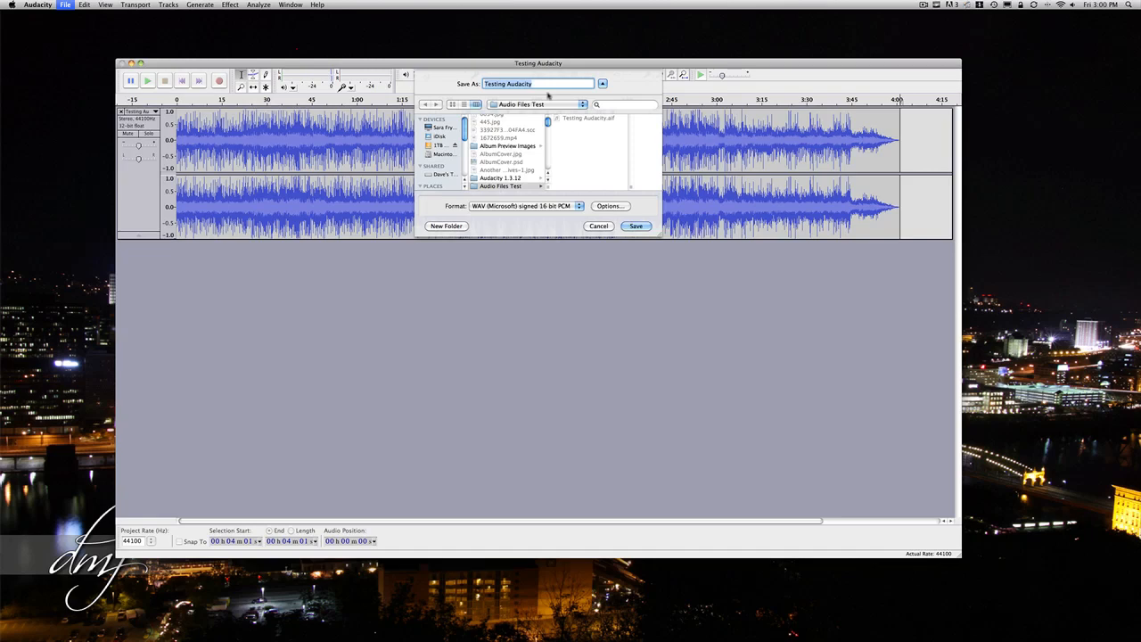
text(Test)
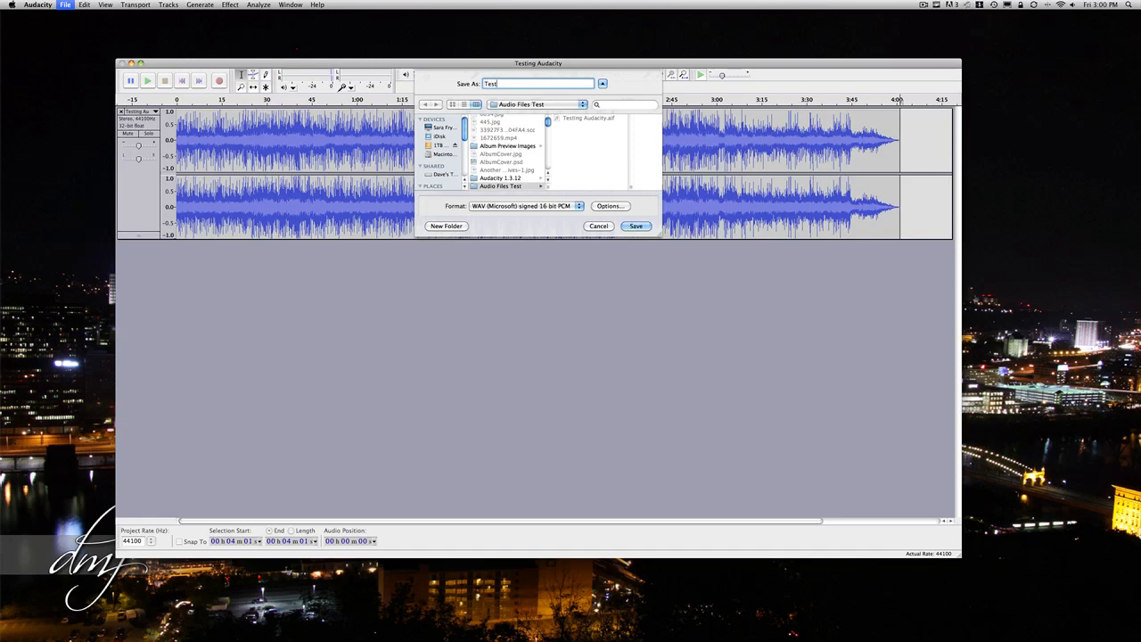
mouse_move(526, 187)
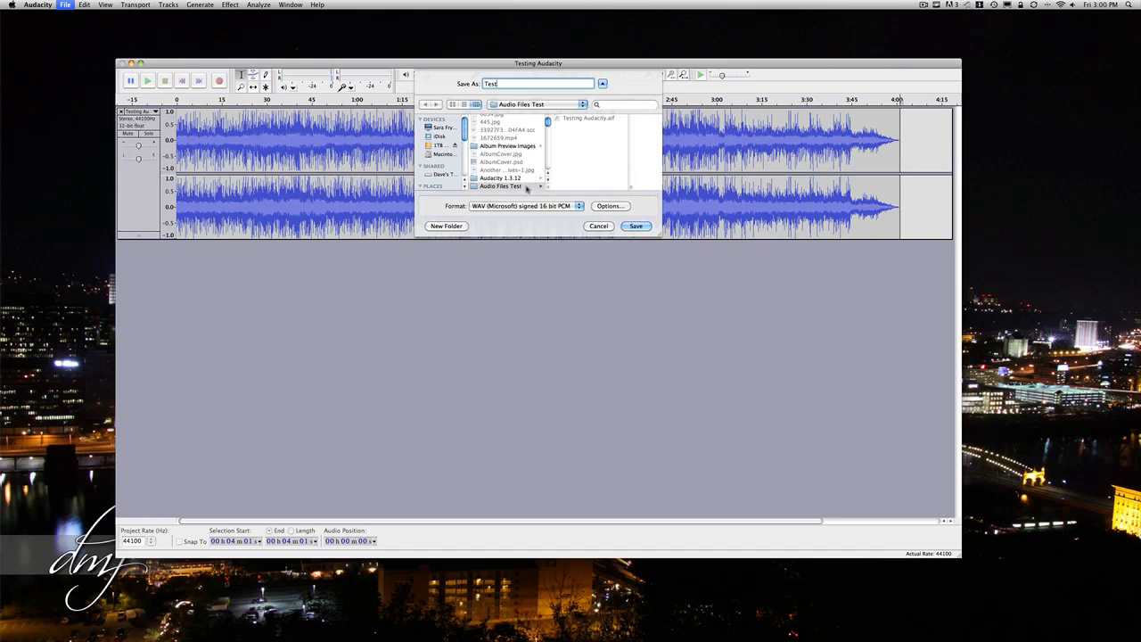
click(499, 187)
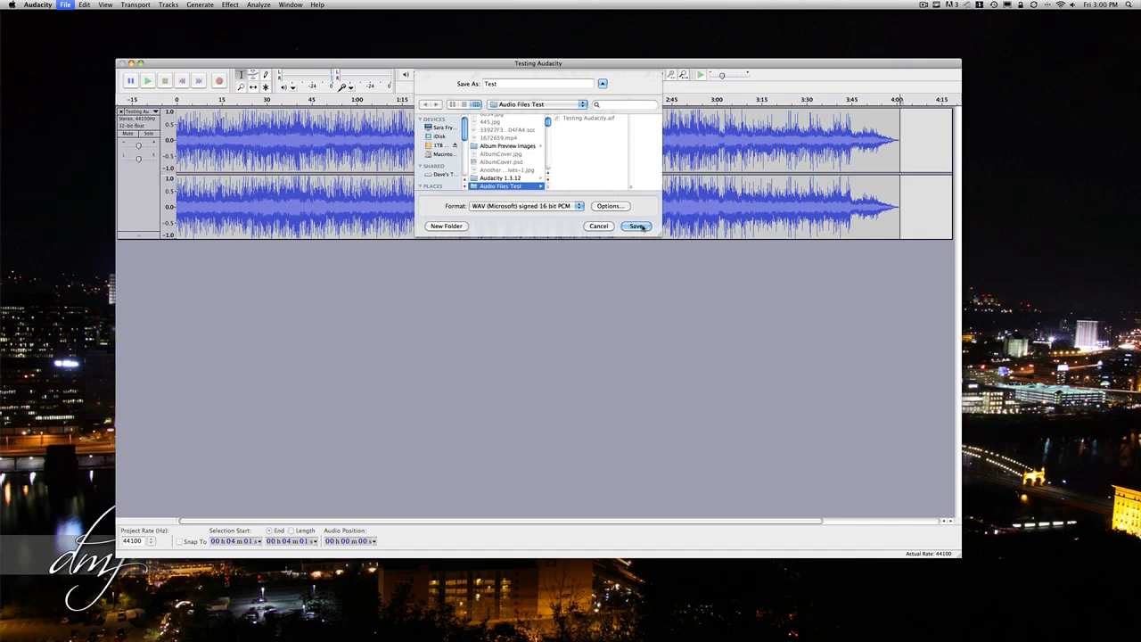
click(637, 224)
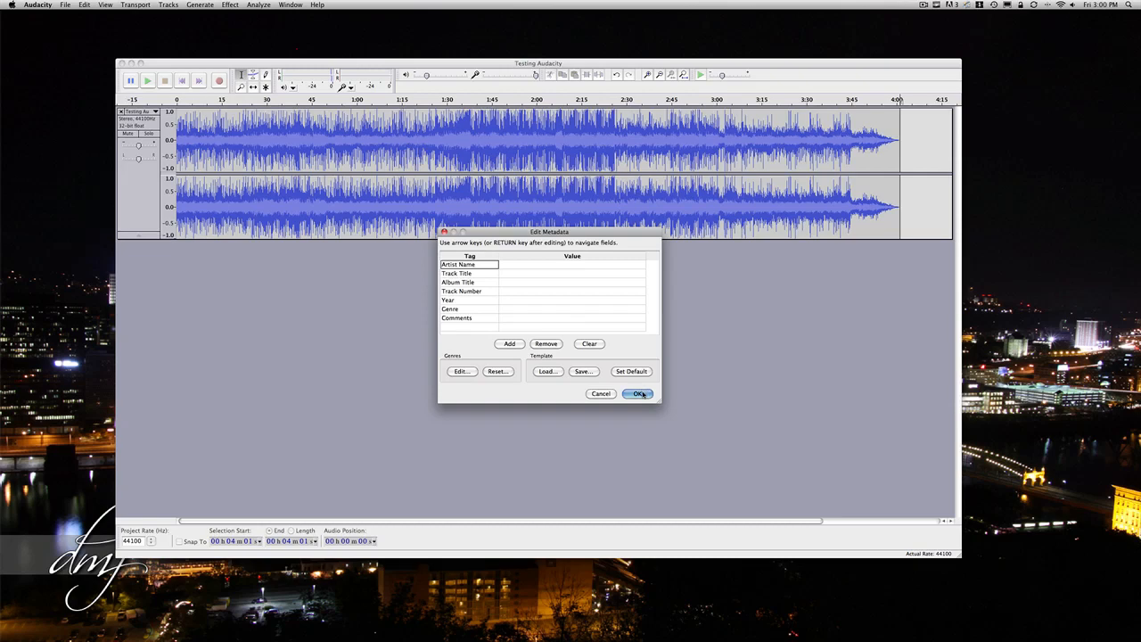
click(638, 394)
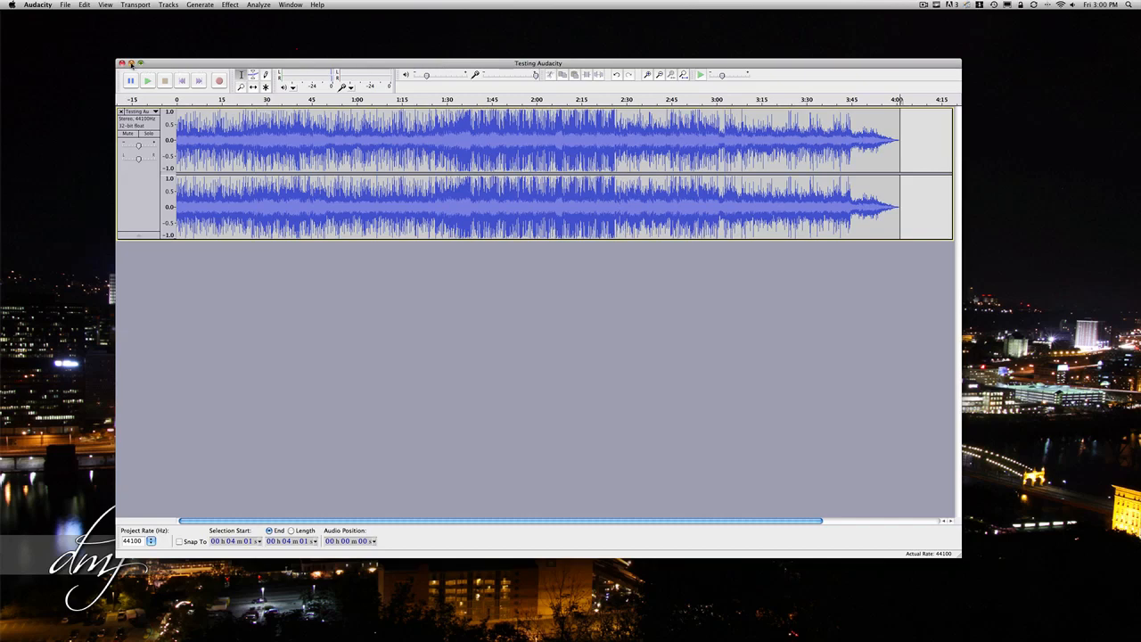
- Drag Test.wav from the Audio Files Test folder into the iTunes library and select the new Test track
click(121, 64)
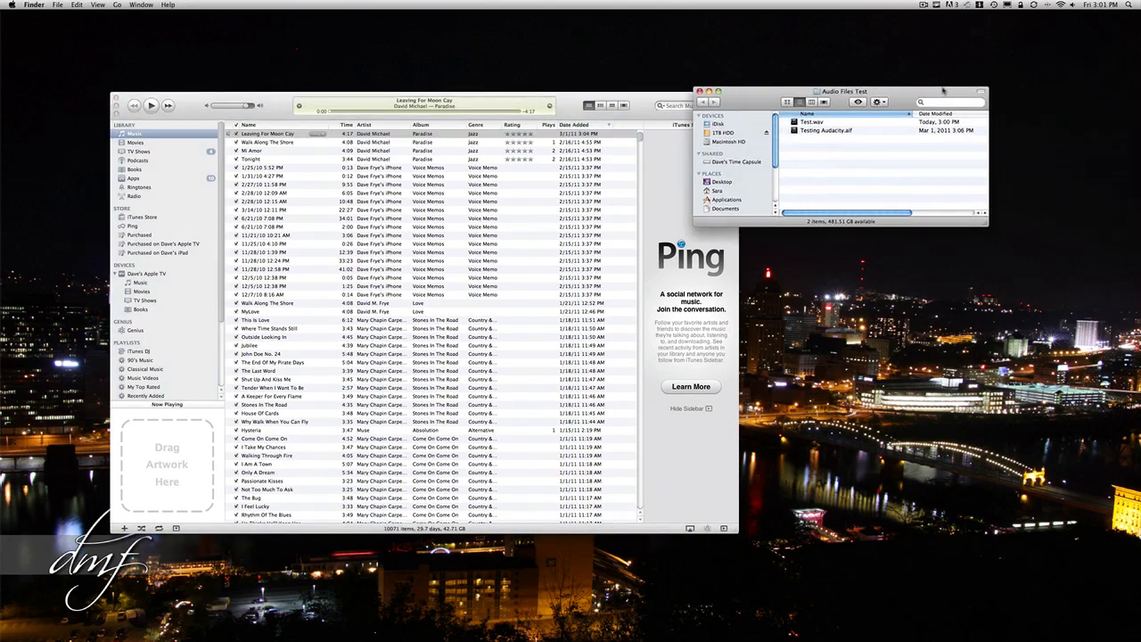
drag(842, 89, 812, 61)
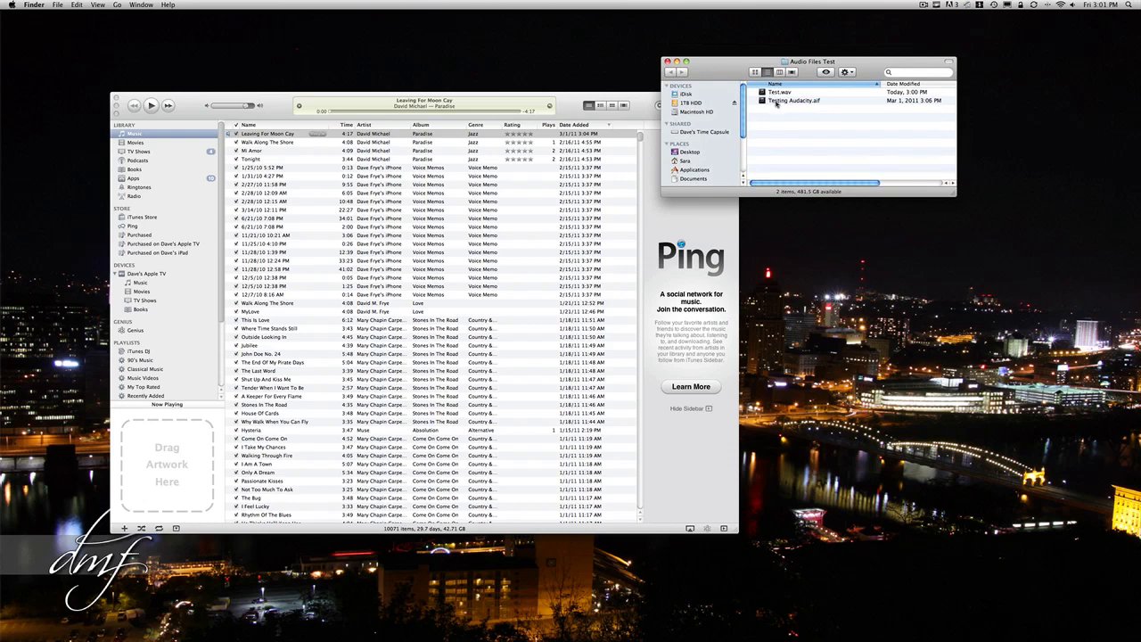
click(793, 100)
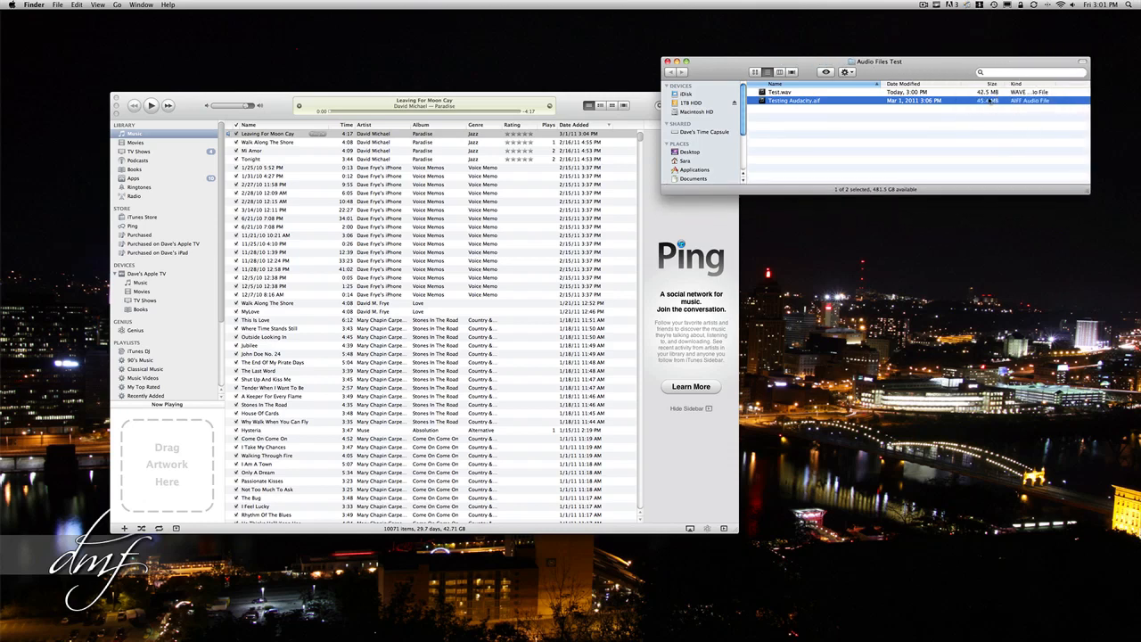
mouse_move(864, 107)
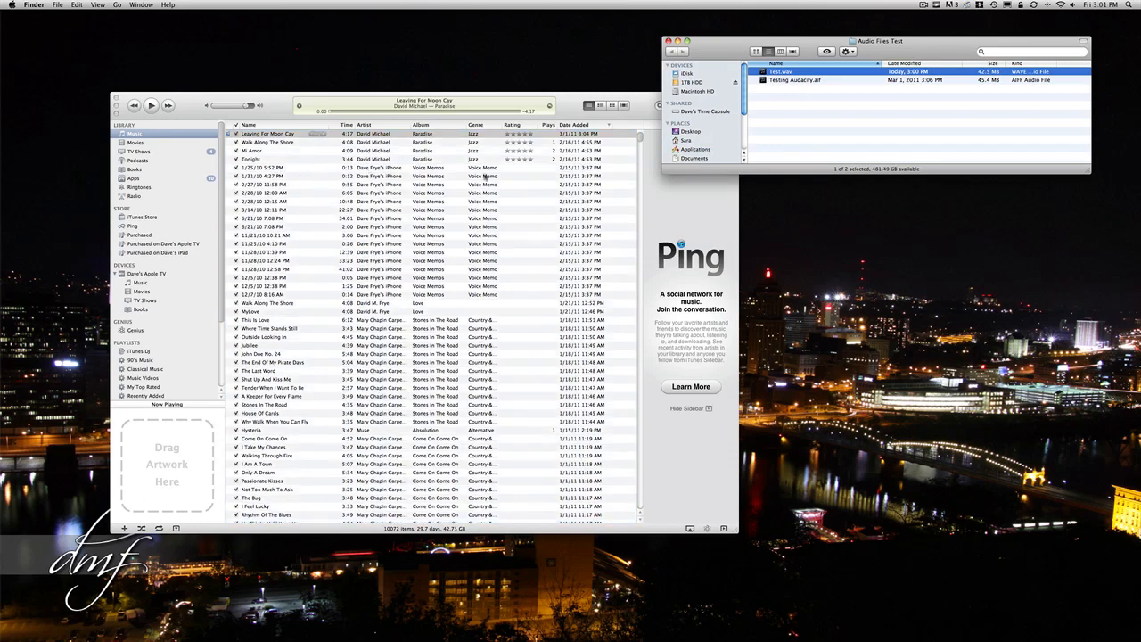
click(356, 105)
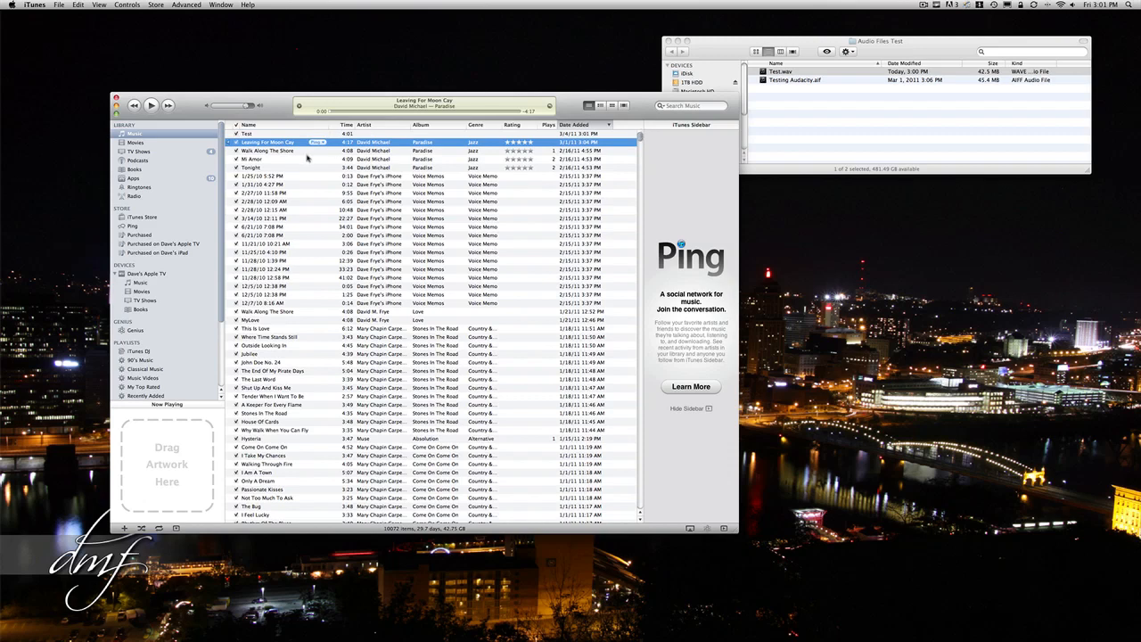
click(259, 134)
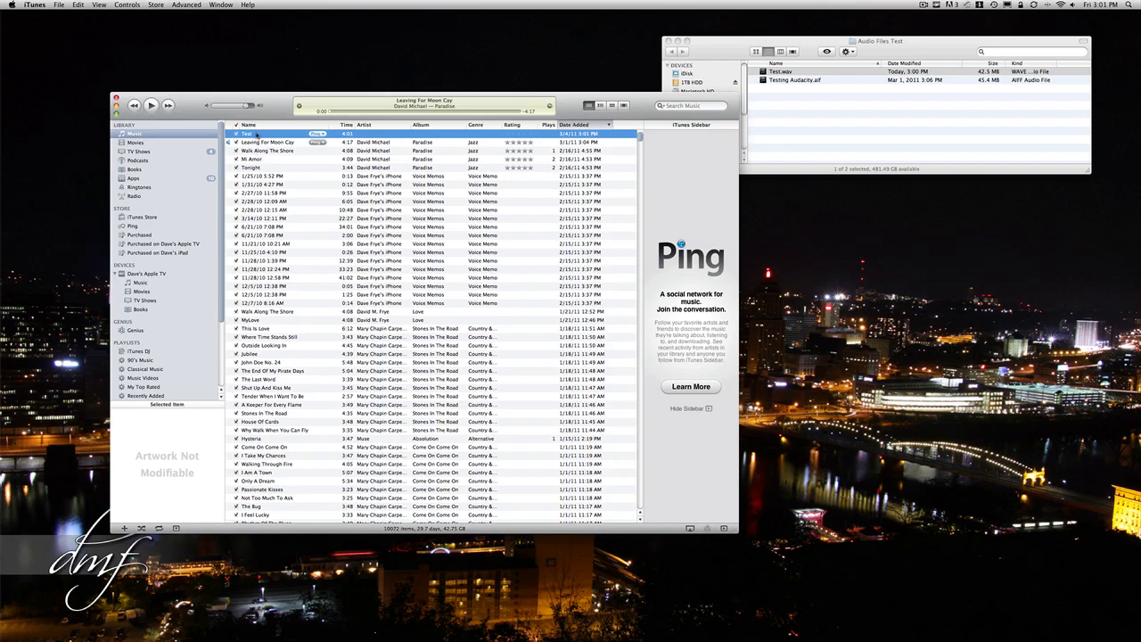
- Create an MP3 version of the Test track so Test.mp3 lands in the Audio Files Test folder
right_click(247, 134)
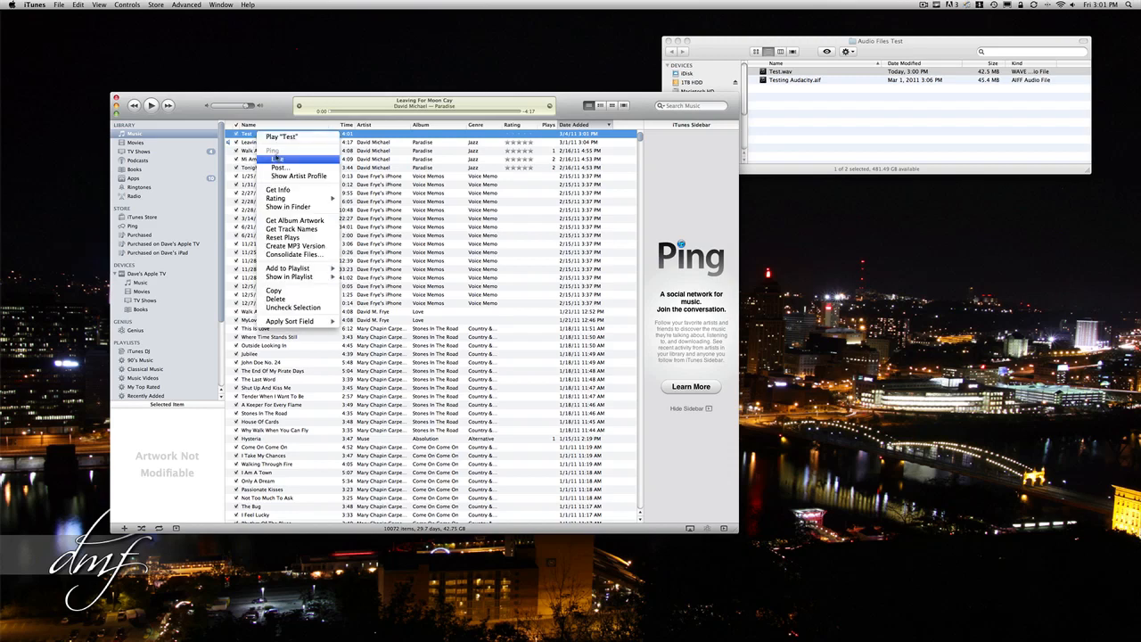
mouse_move(294, 222)
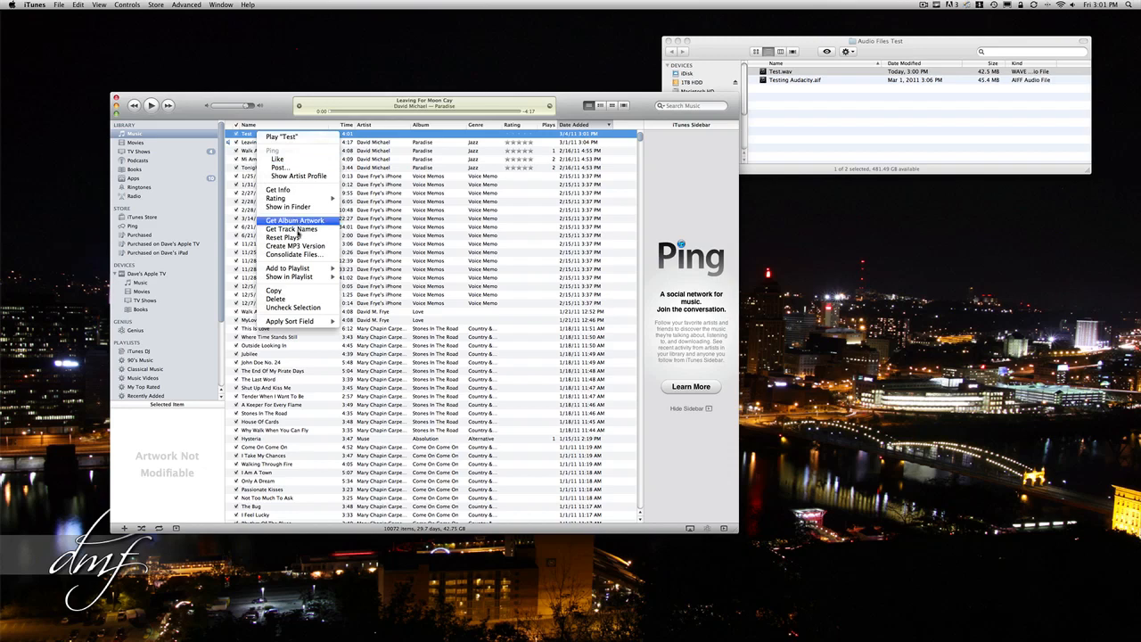
mouse_move(295, 246)
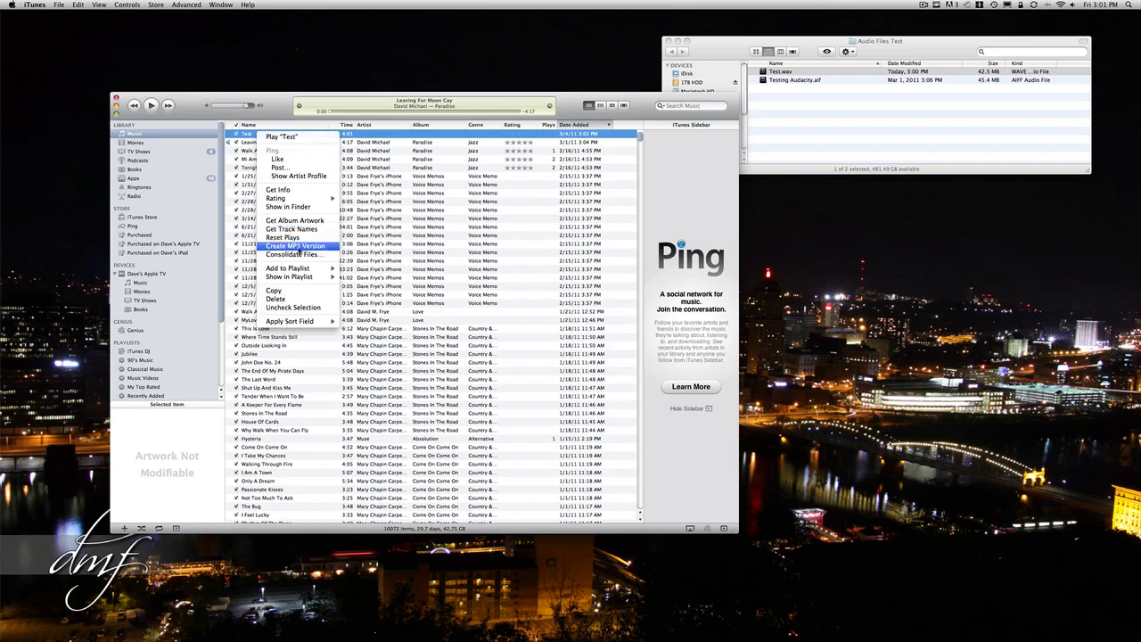
click(294, 246)
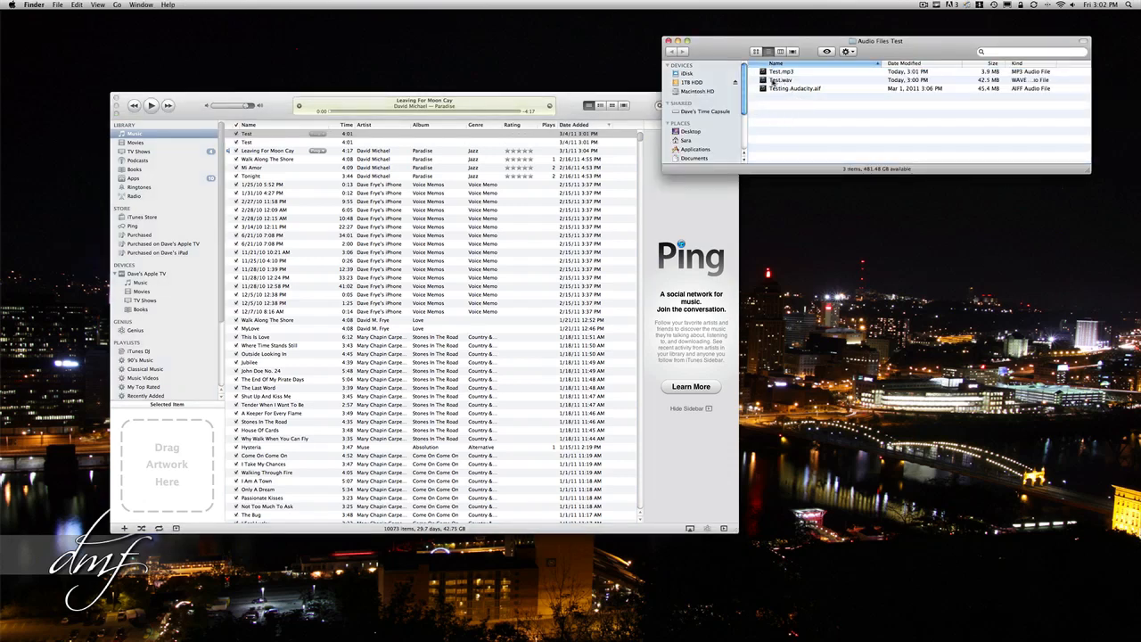
click(785, 71)
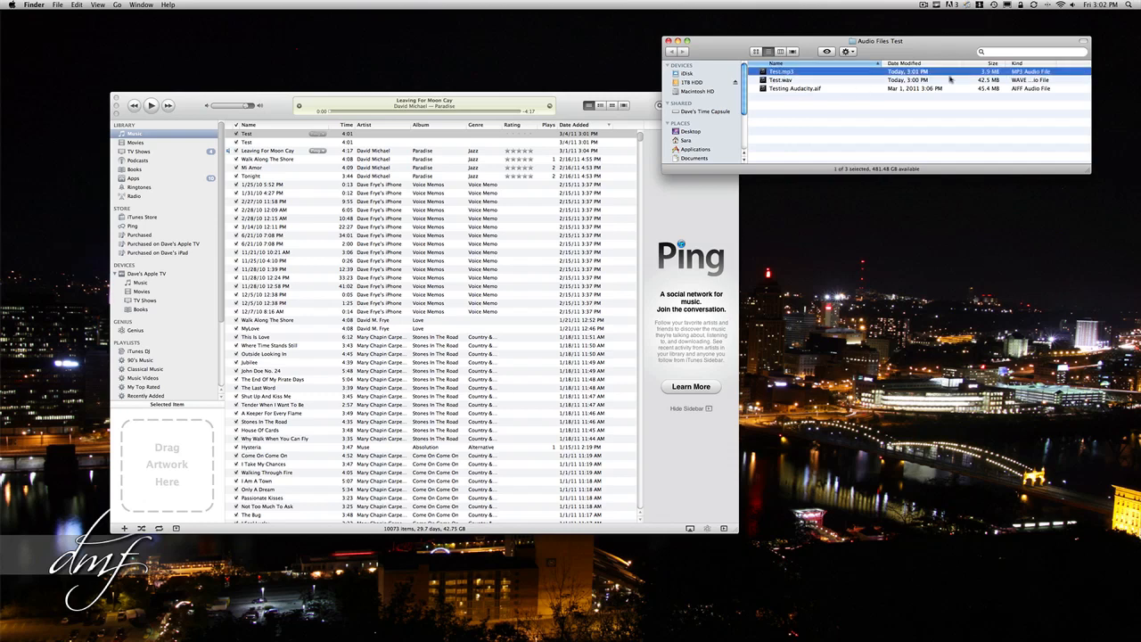
mouse_move(985, 78)
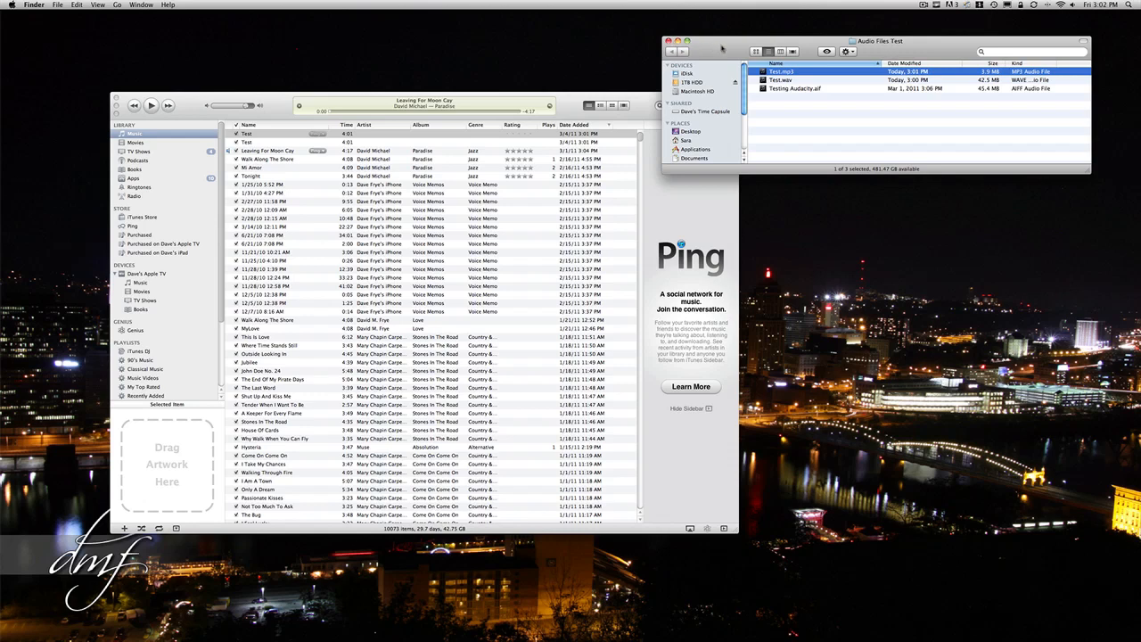
click(782, 78)
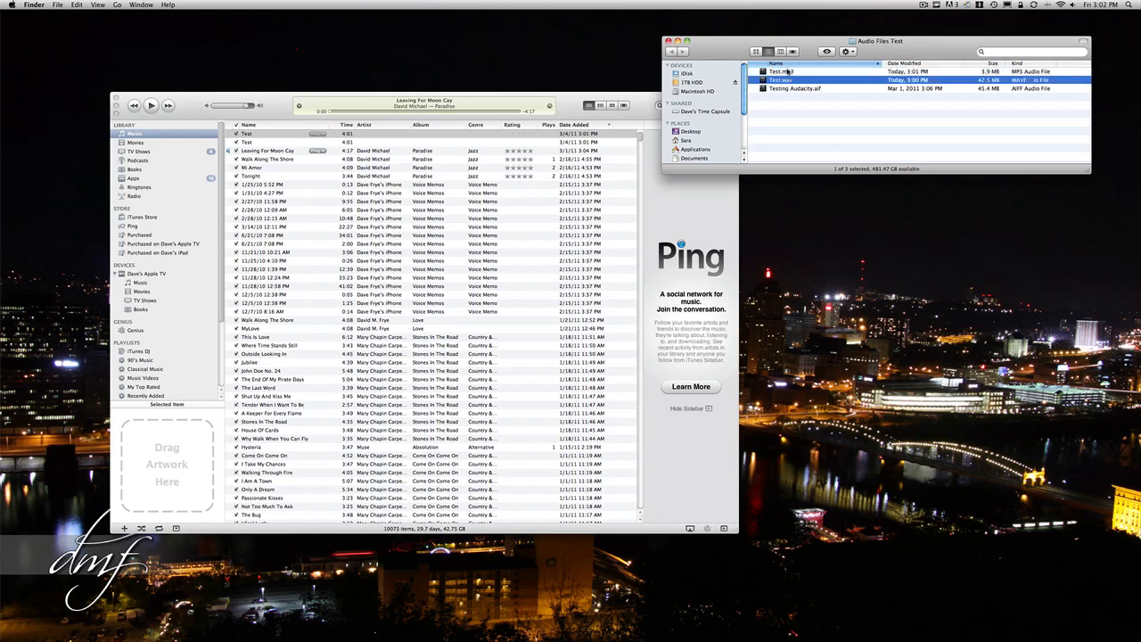
click(781, 71)
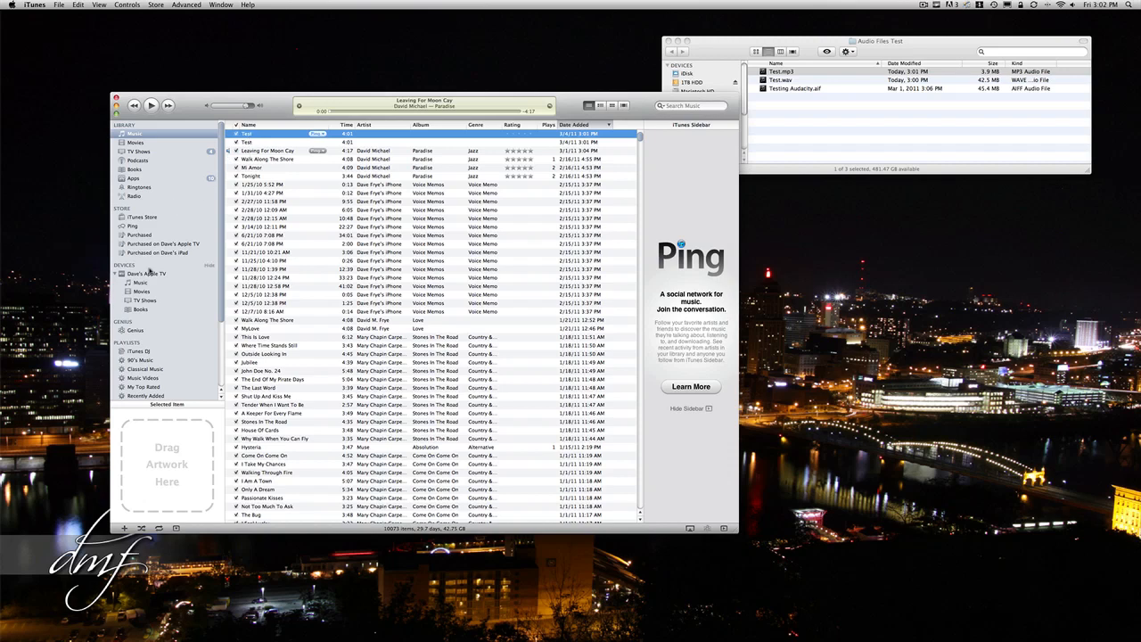
mouse_move(141, 314)
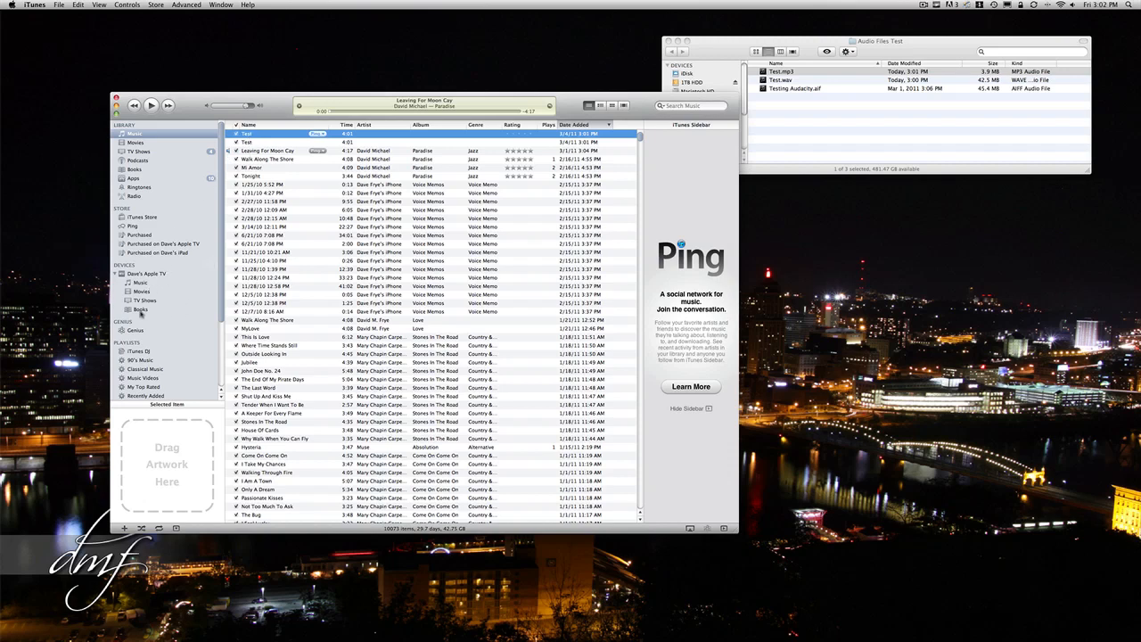